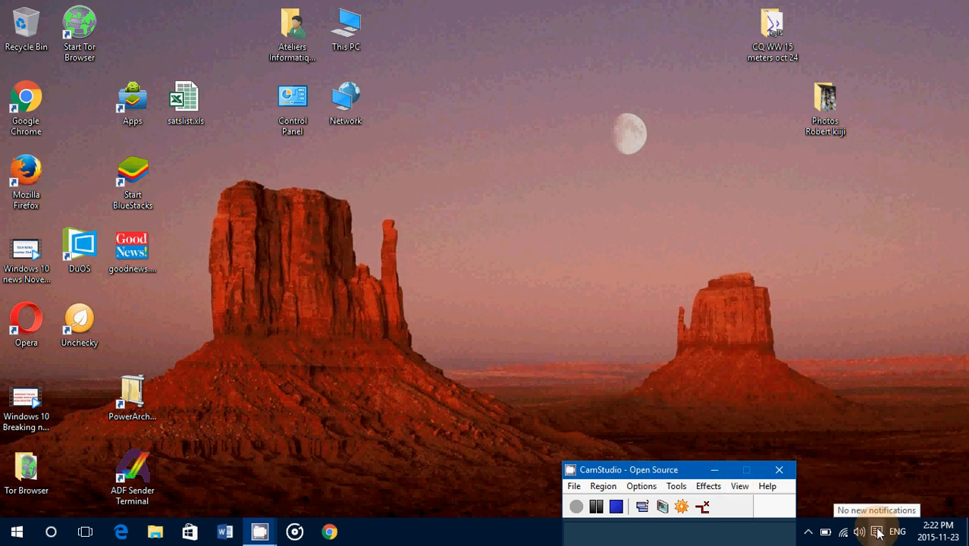
Reach the Privacy section of Settings via Action Centre's All settings
{"action": "left_click", "coordinate": [889, 528]}
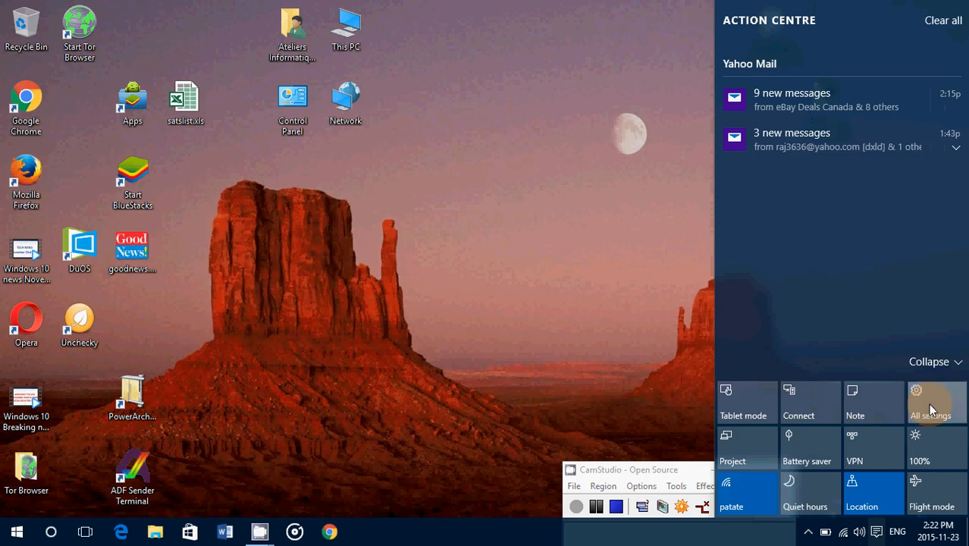
{"action": "left_click", "coordinate": [936, 402]}
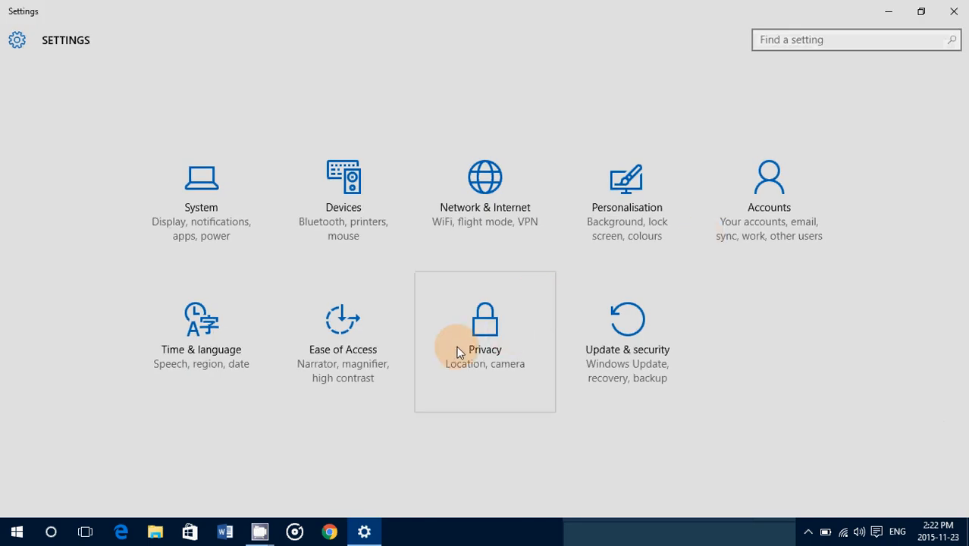
{"action": "left_click", "coordinate": [485, 342]}
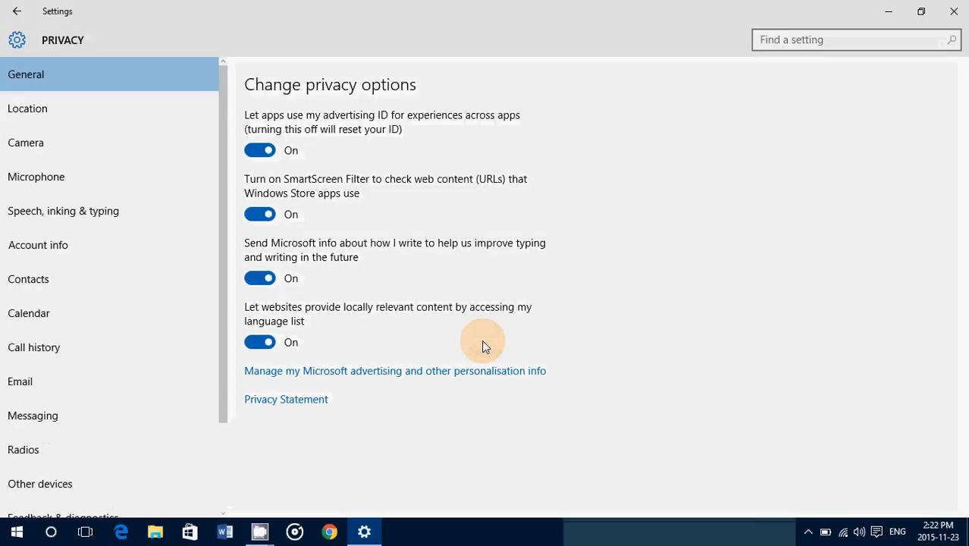
Show the Camera privacy page listing which apps may use the camera
{"action": "left_click", "coordinate": [26, 142]}
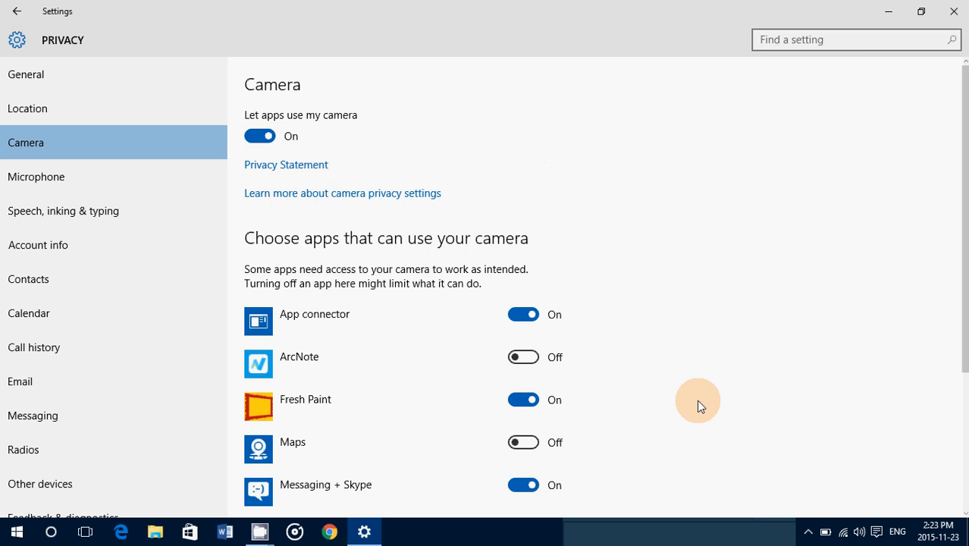
{"action": "scroll", "scroll_direction": "down", "scroll_amount": 3}
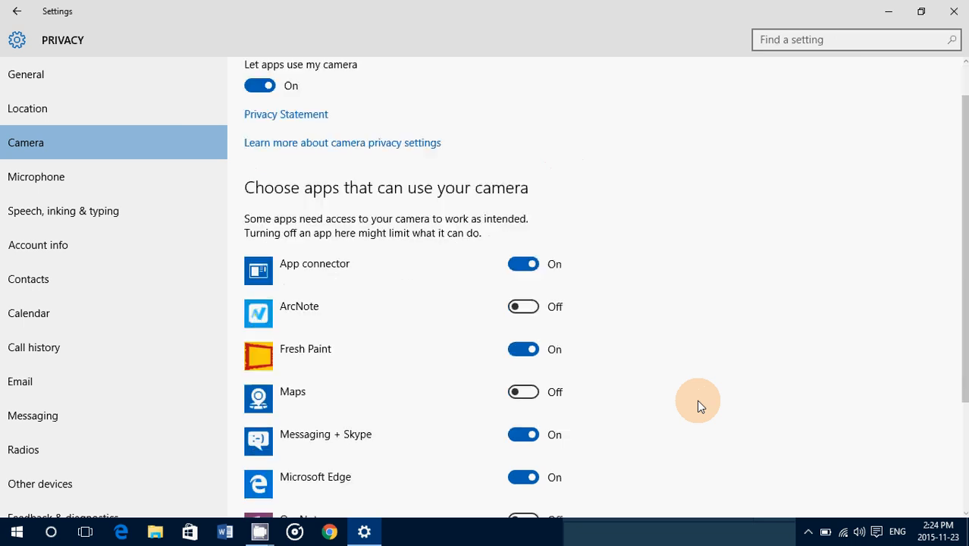
{"action": "scroll", "scroll_direction": "down", "scroll_amount": 3}
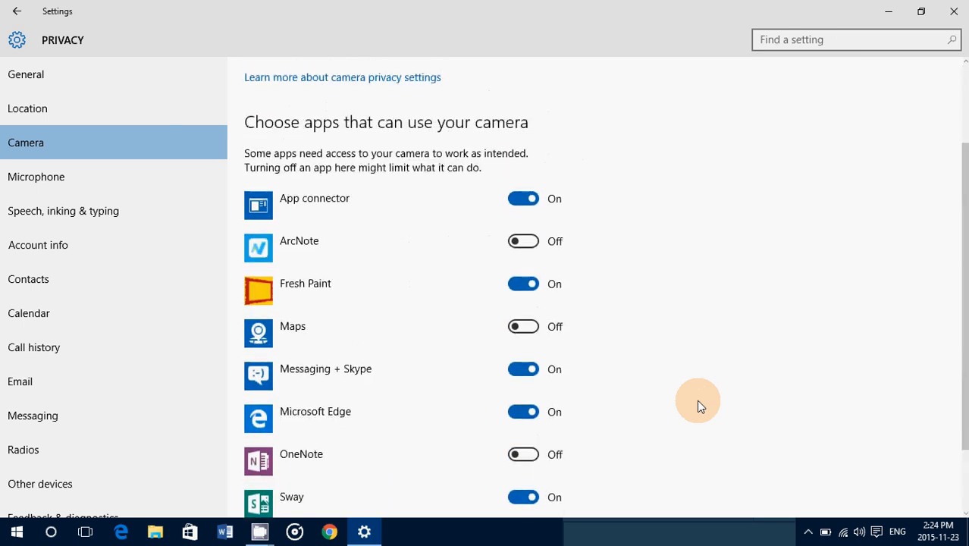
{"action": "scroll", "scroll_direction": "down", "scroll_amount": 3}
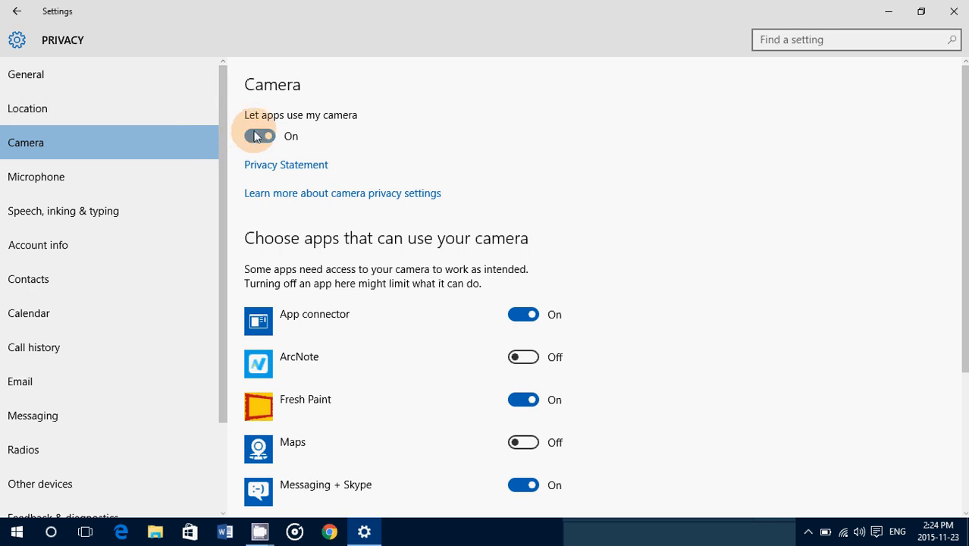
{"action": "left_click", "coordinate": [256, 136]}
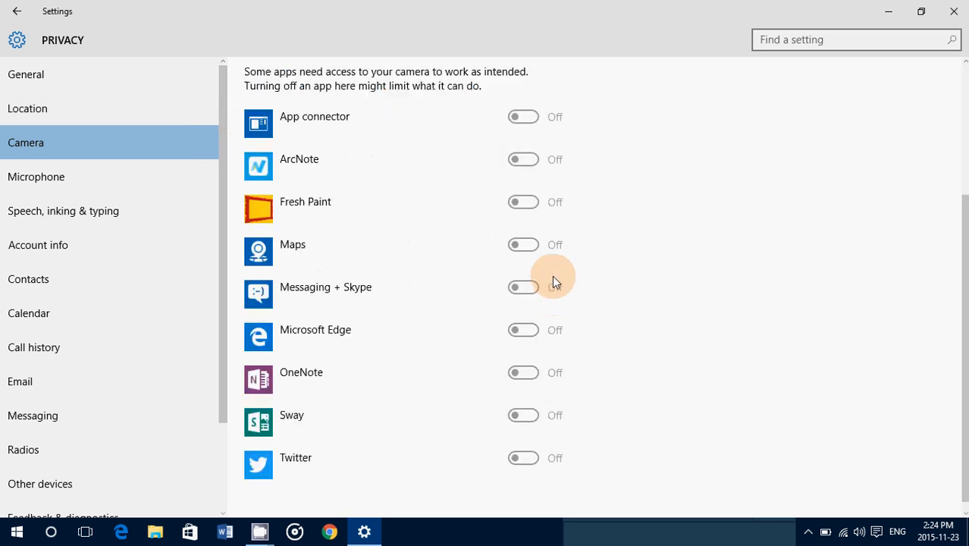
{"action": "scroll", "scroll_direction": "up", "scroll_amount": 3}
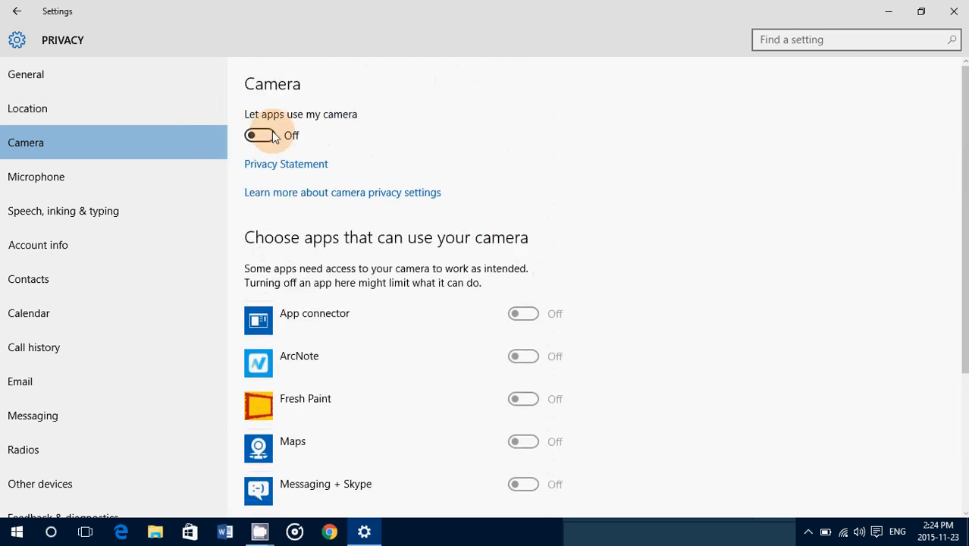
{"action": "left_click", "coordinate": [261, 135]}
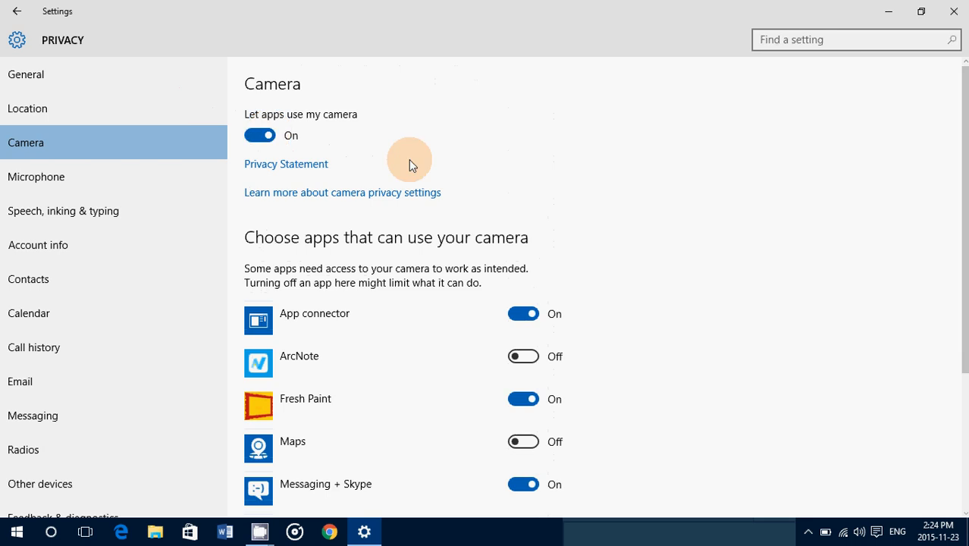
{"action": "mouse_move", "coordinate": [716, 301]}
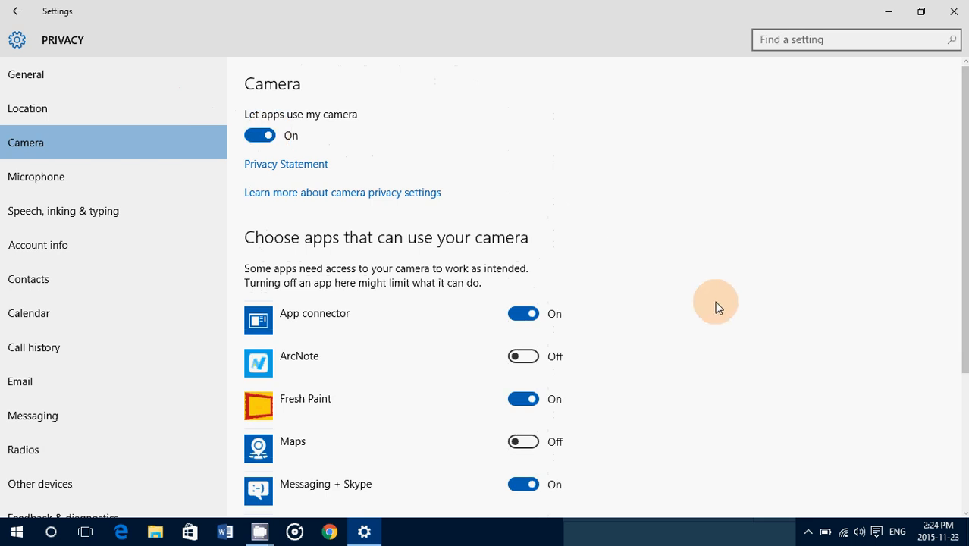
{"action": "scroll", "scroll_direction": "down", "scroll_amount": 3}
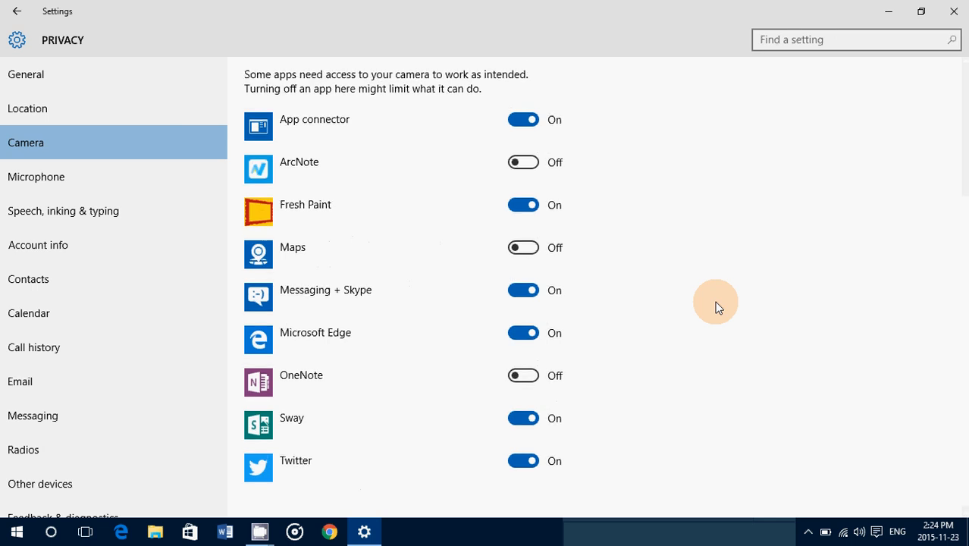
{"action": "scroll", "scroll_direction": "up", "scroll_amount": 3}
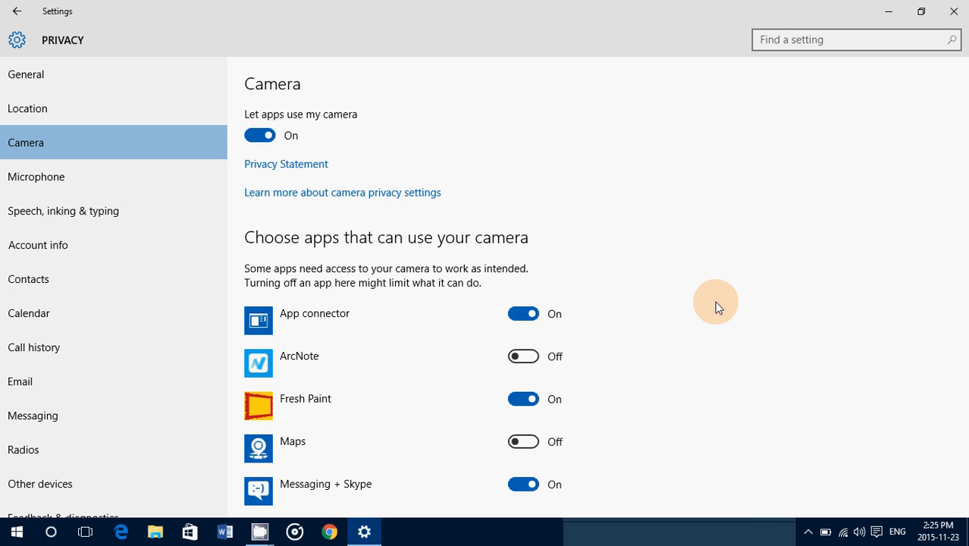
{"action": "scroll", "scroll_direction": "down", "scroll_amount": 3}
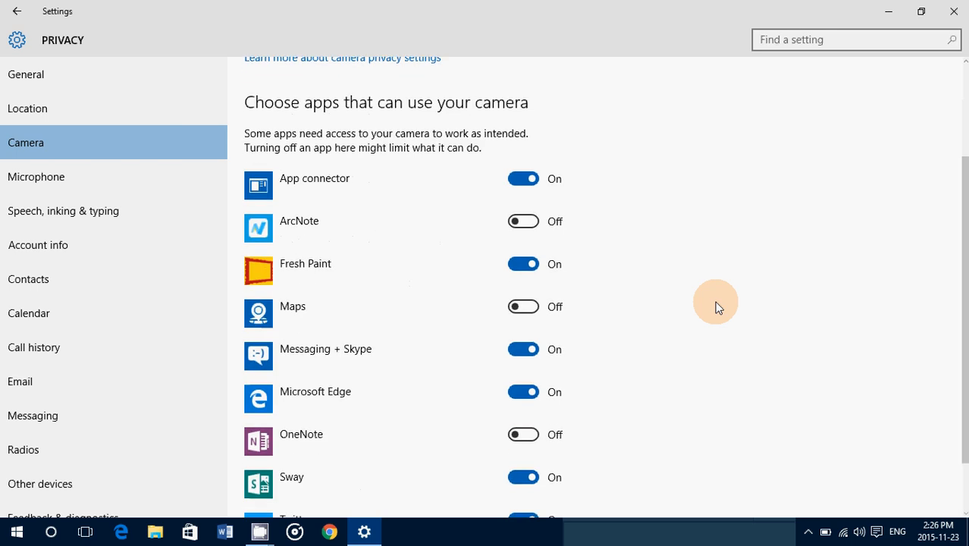